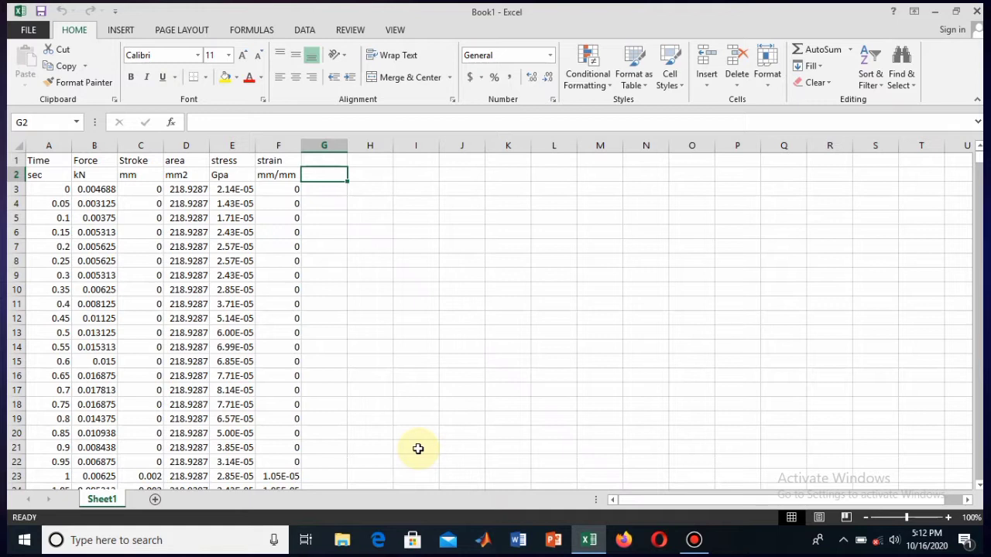
mouse_move(87, 186)
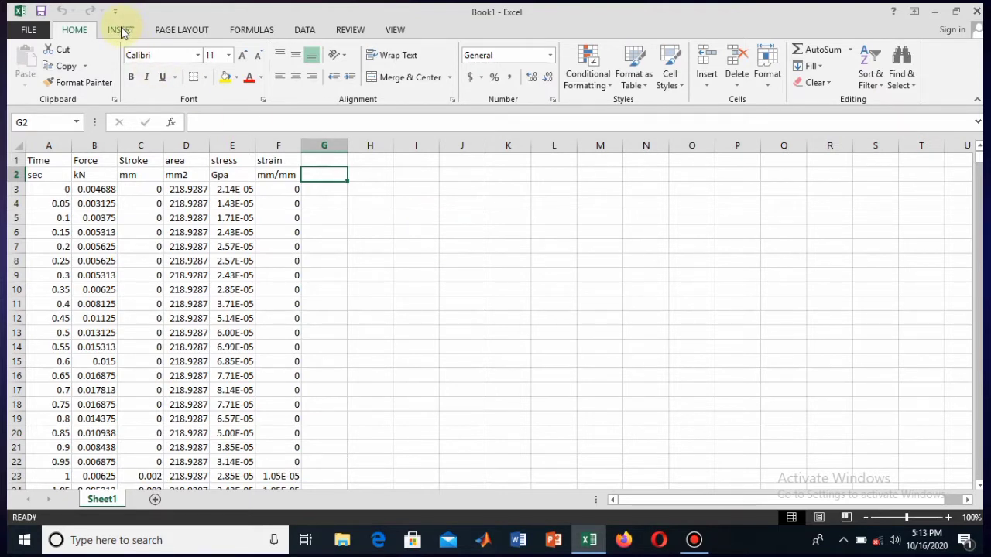
Step: Insert a Scatter with Smooth Lines chart and delete the Force, Stroke, area and stress series, keeping strain
left_click(121, 29)
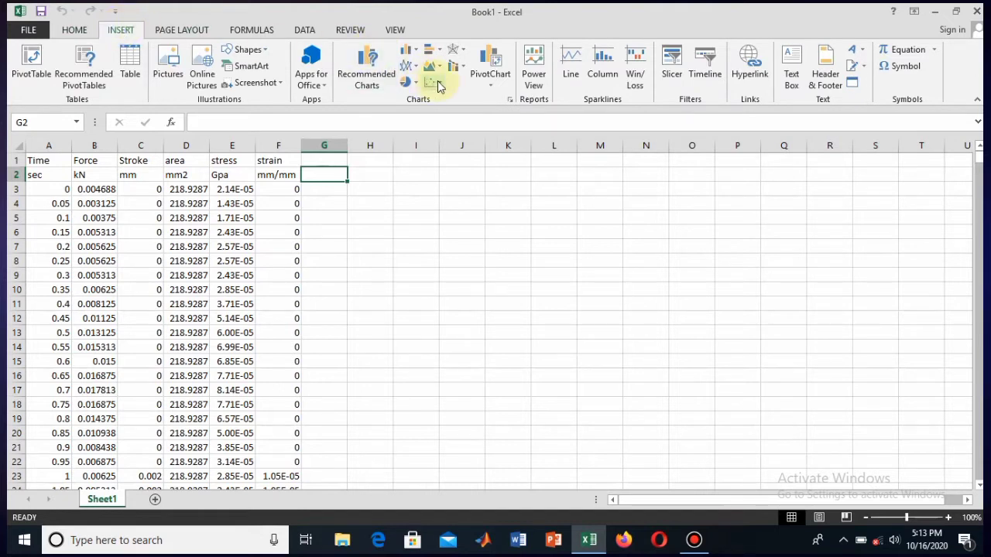
left_click(434, 80)
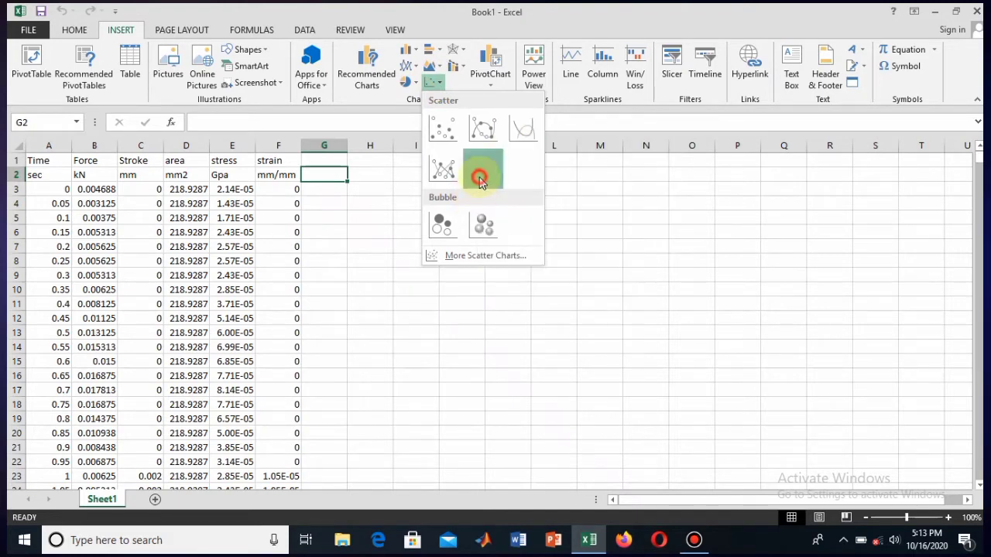
left_click(483, 170)
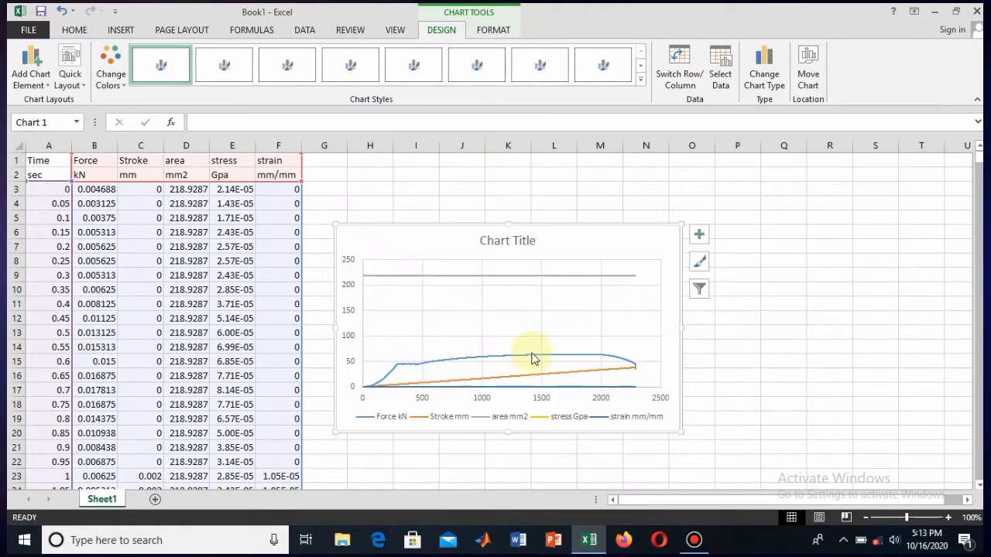
left_click(534, 358)
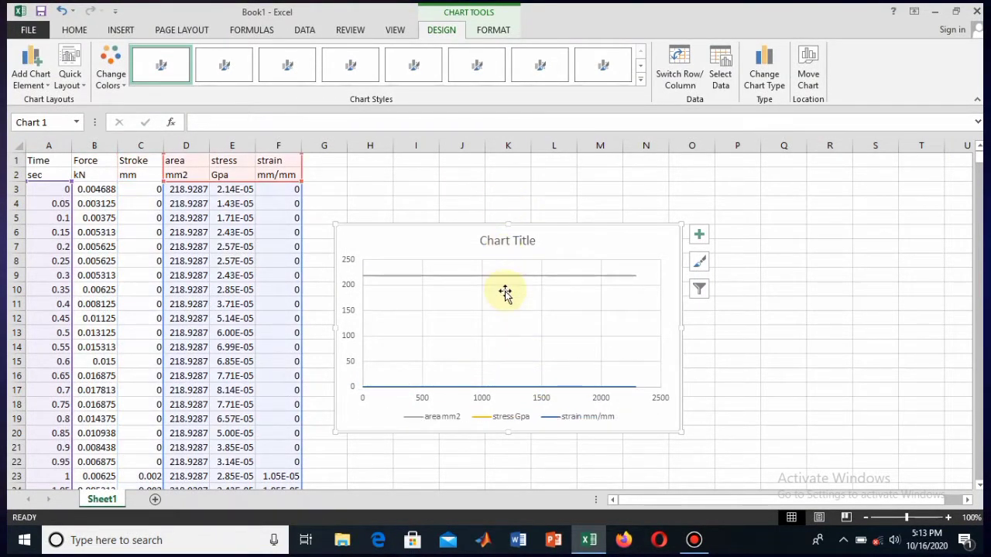
left_click(503, 275)
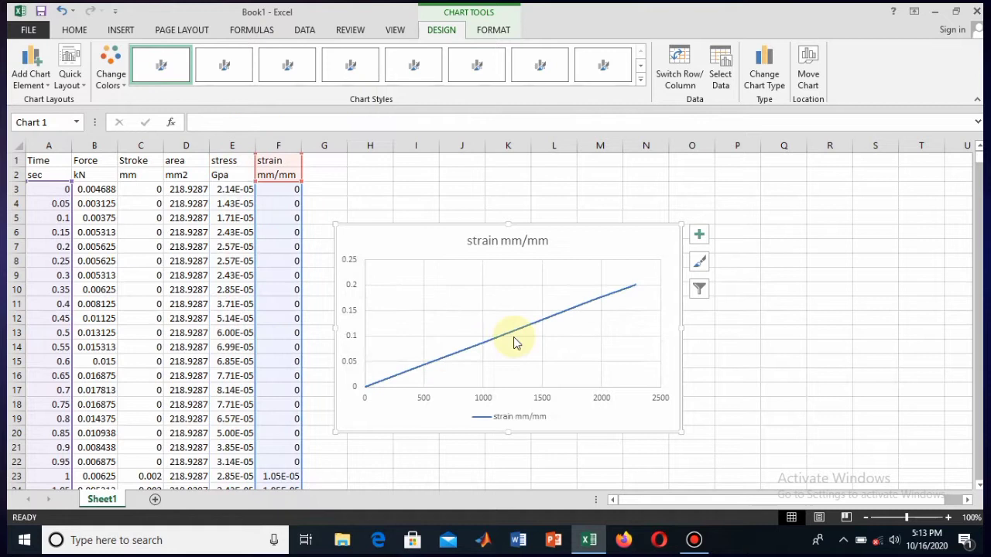
left_click(511, 338)
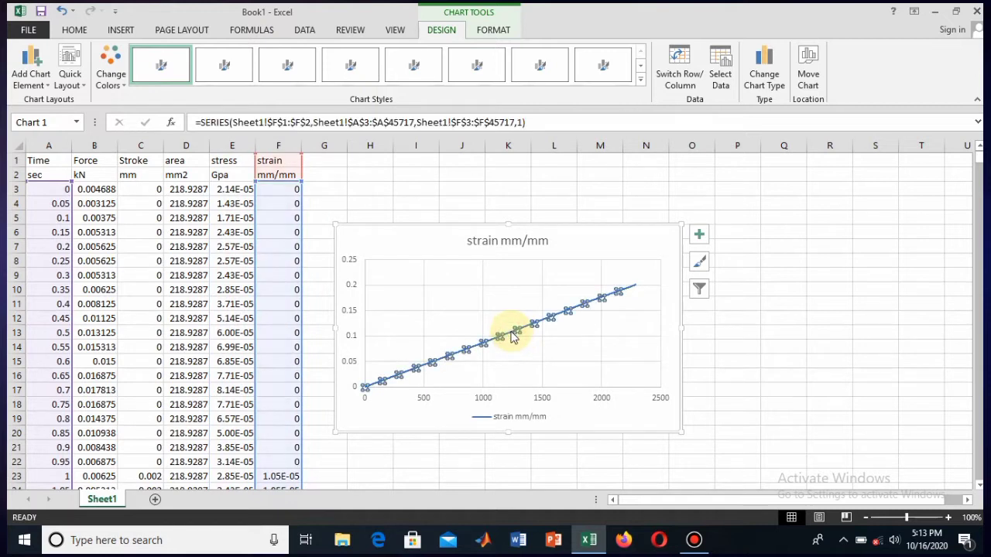
Step: Via Select Data, add a new series with X values =Sheet1!$F$3:$F$45717 (strain)
right_click(511, 338)
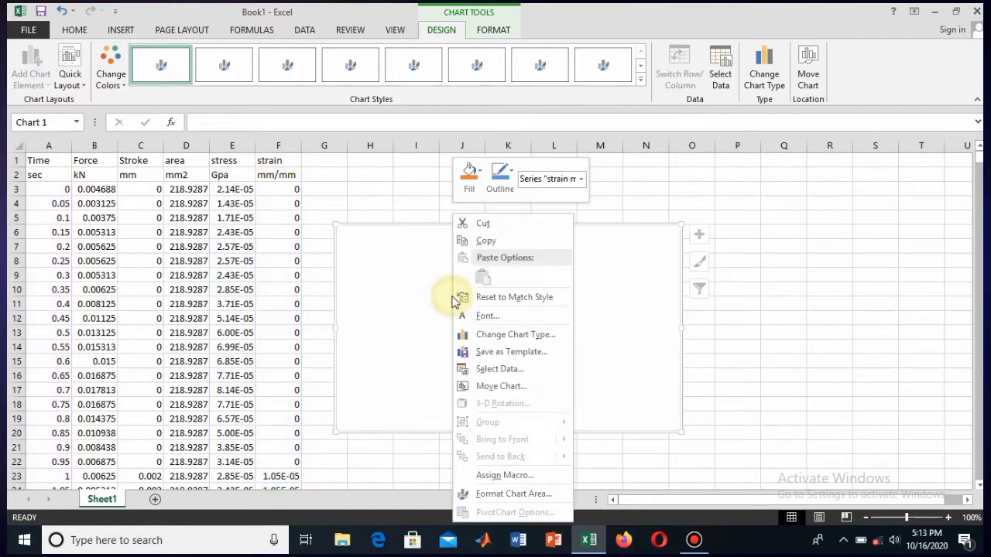
mouse_move(498, 368)
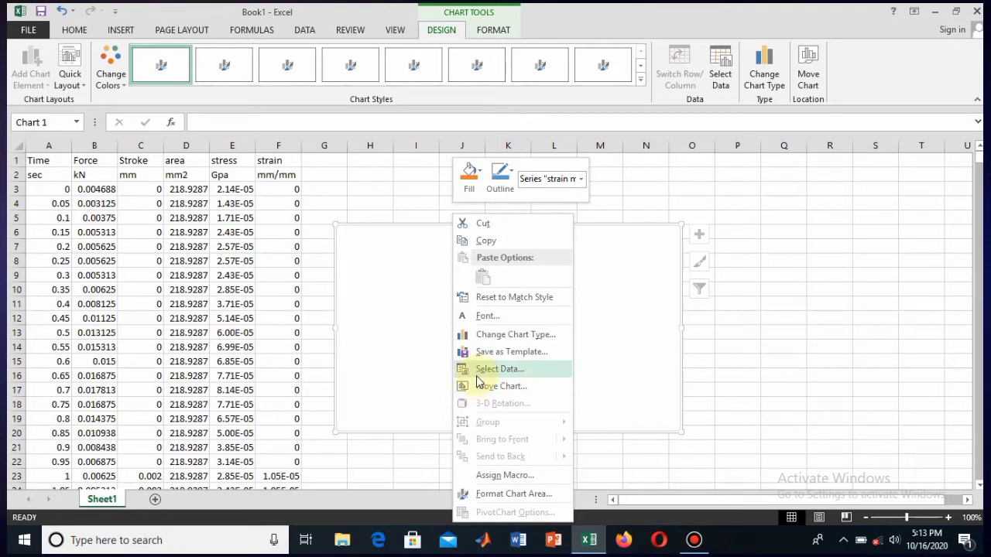
left_click(498, 369)
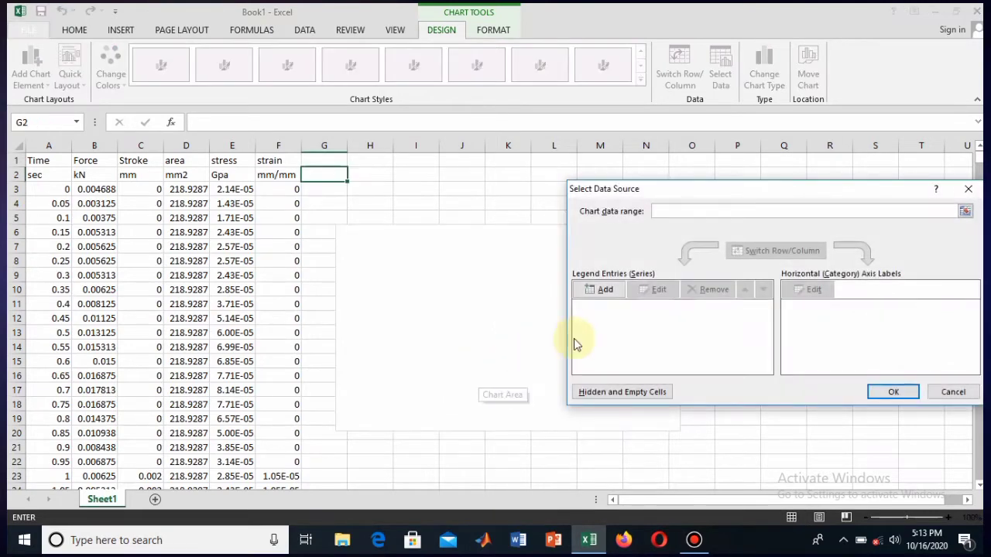
left_click(603, 290)
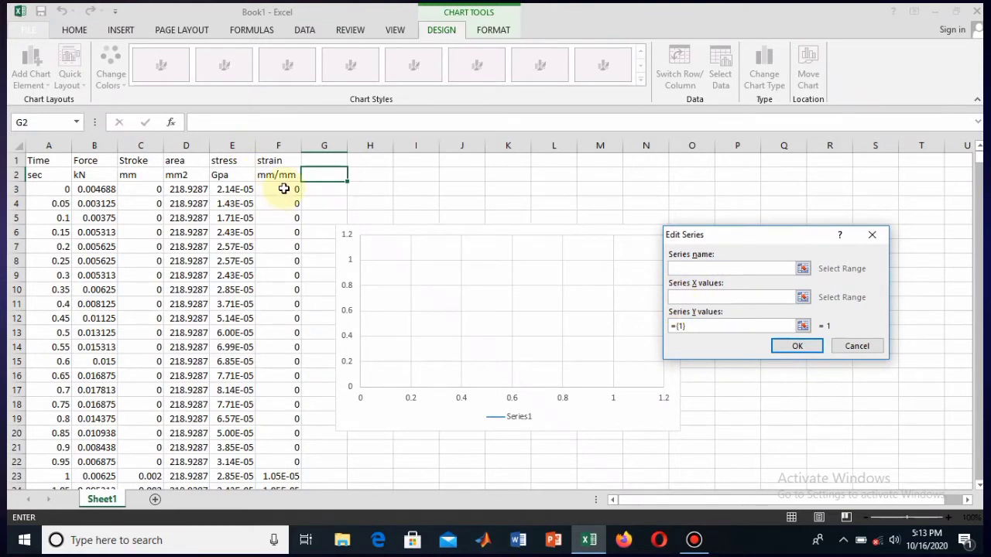
left_click(279, 189)
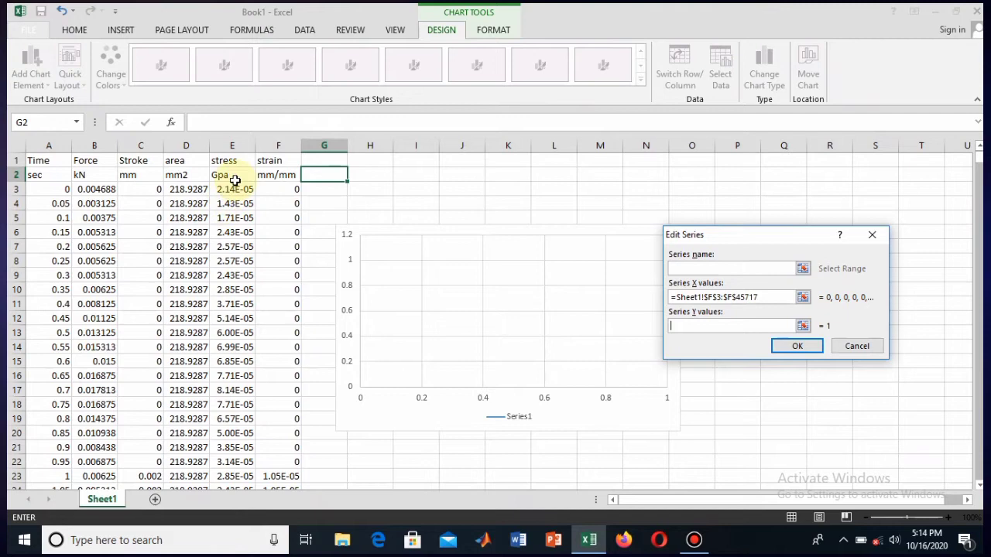
Step: Set Y values to =Sheet1!$E$3:$E$45717 (stress) and confirm so the chart plots stress against strain
left_click(232, 189)
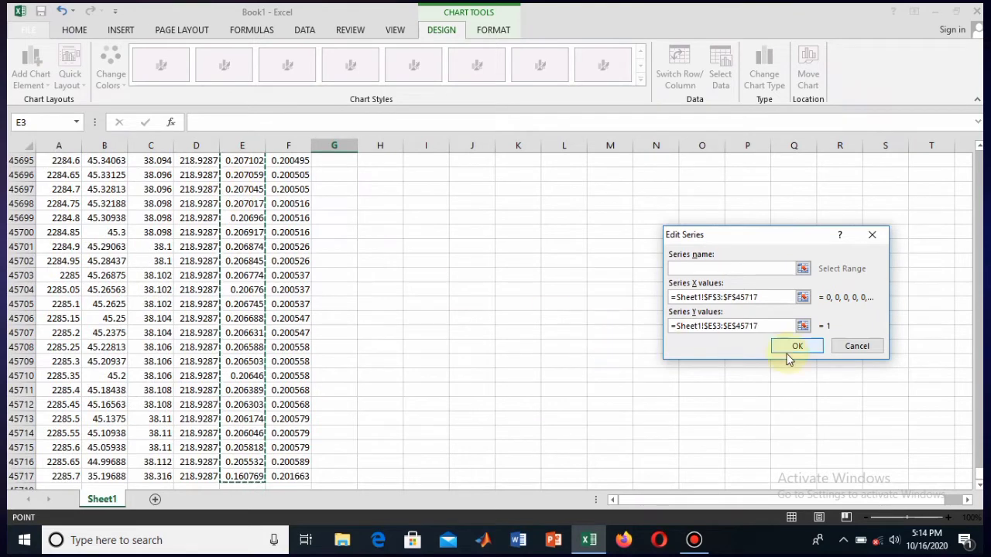
left_click(798, 346)
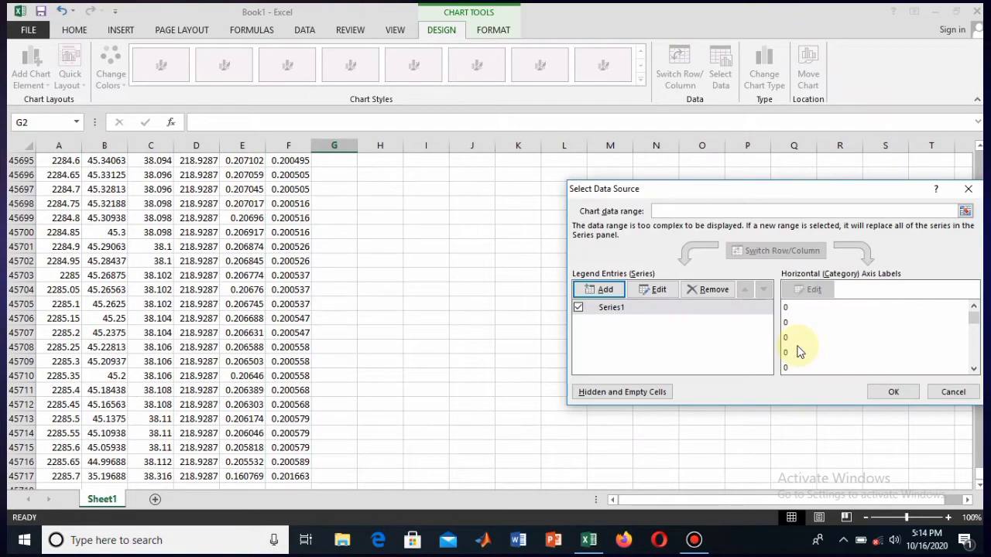
left_click(894, 392)
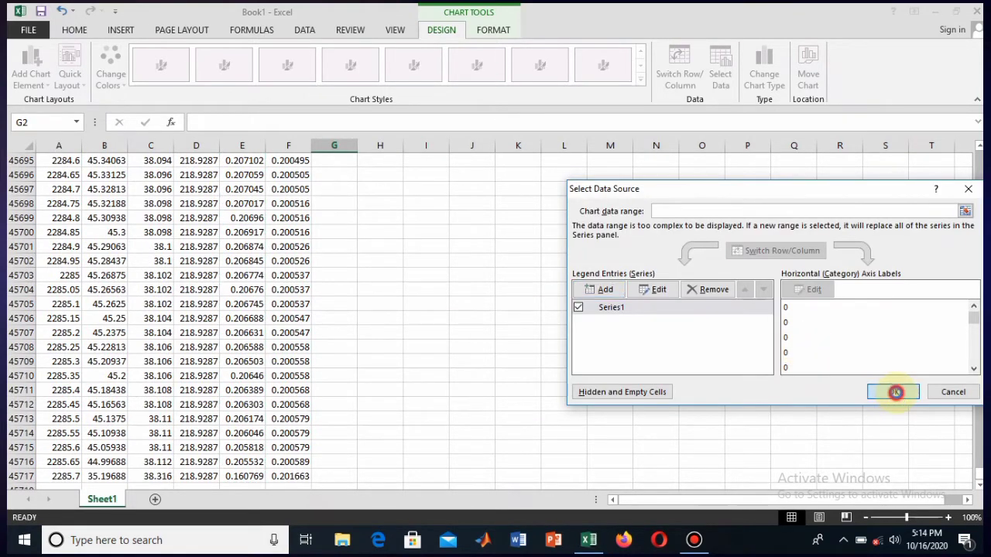
left_click(894, 392)
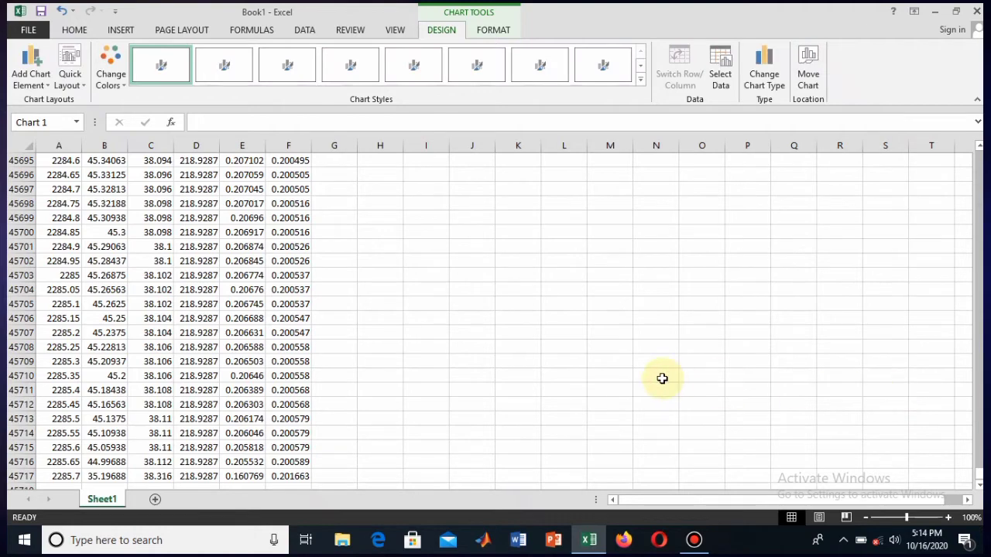
left_click(564, 361)
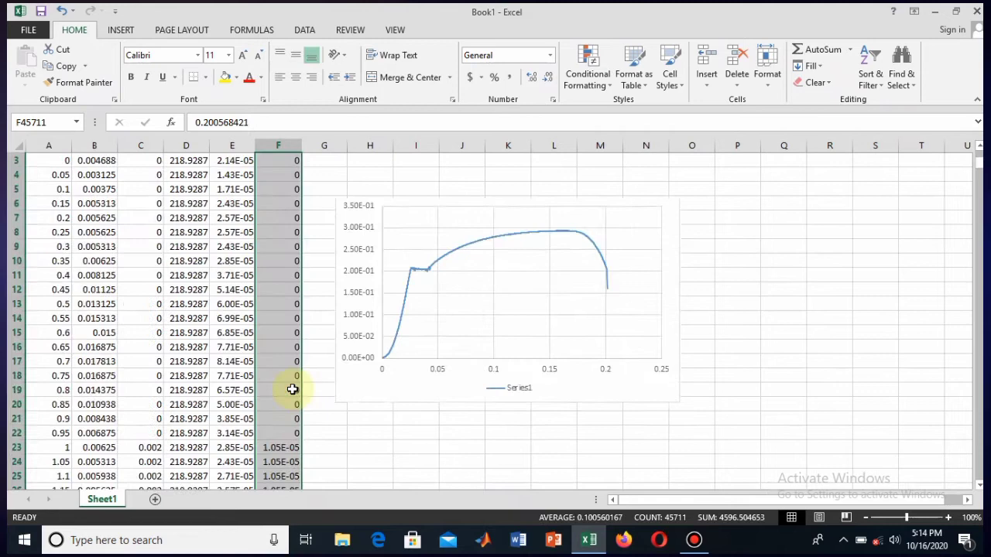
Step: Apply a different Shape Style to the stress–strain series line under Chart Tools Format
left_click(783, 302)
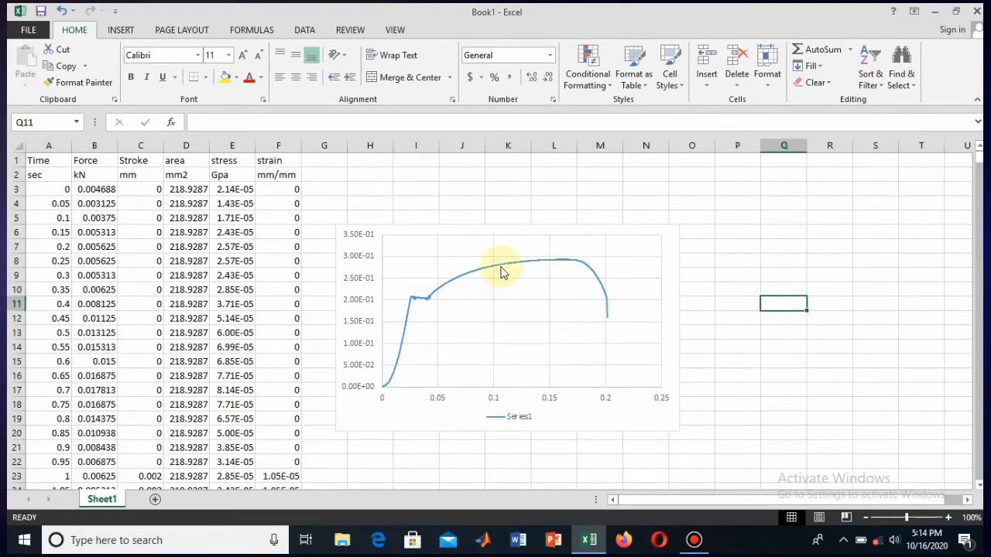
left_click(503, 267)
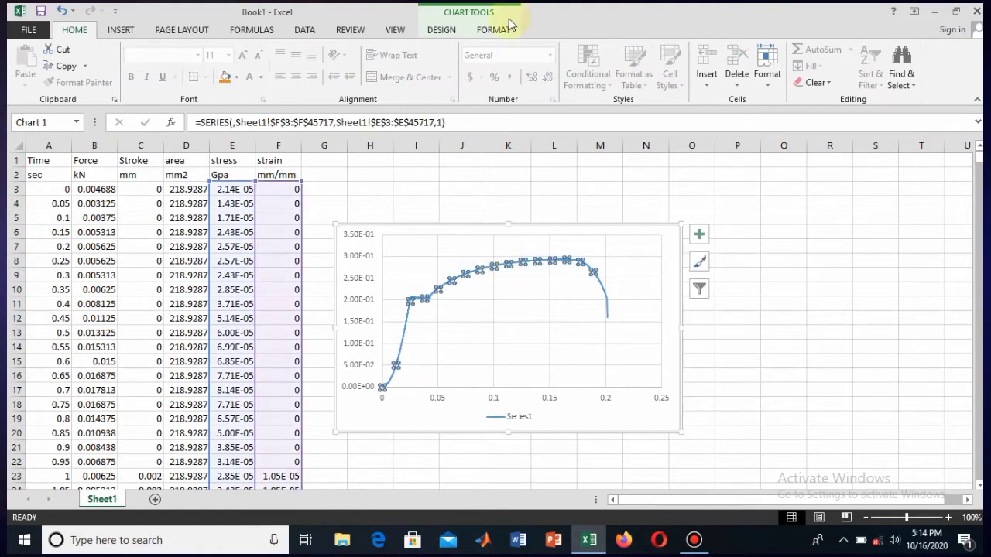
left_click(493, 29)
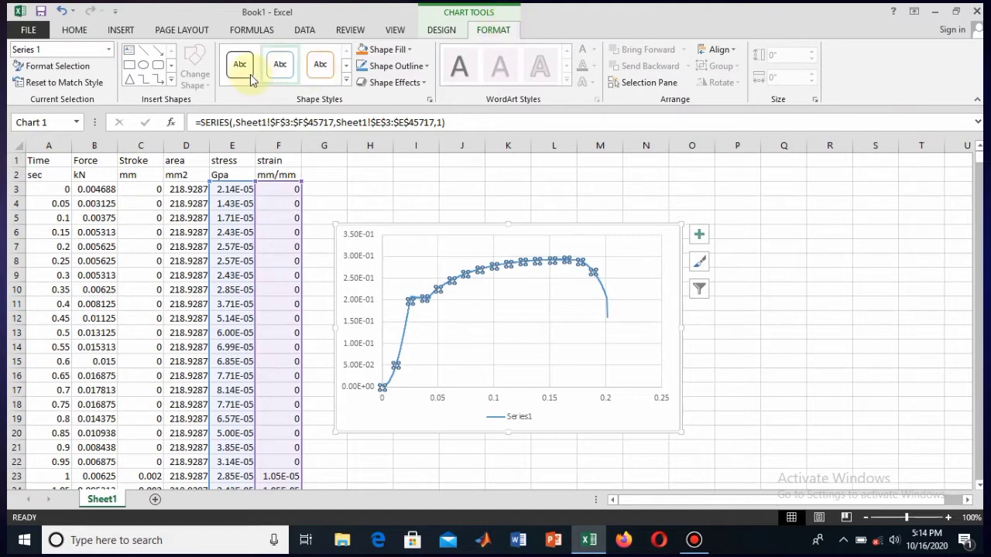
left_click(238, 65)
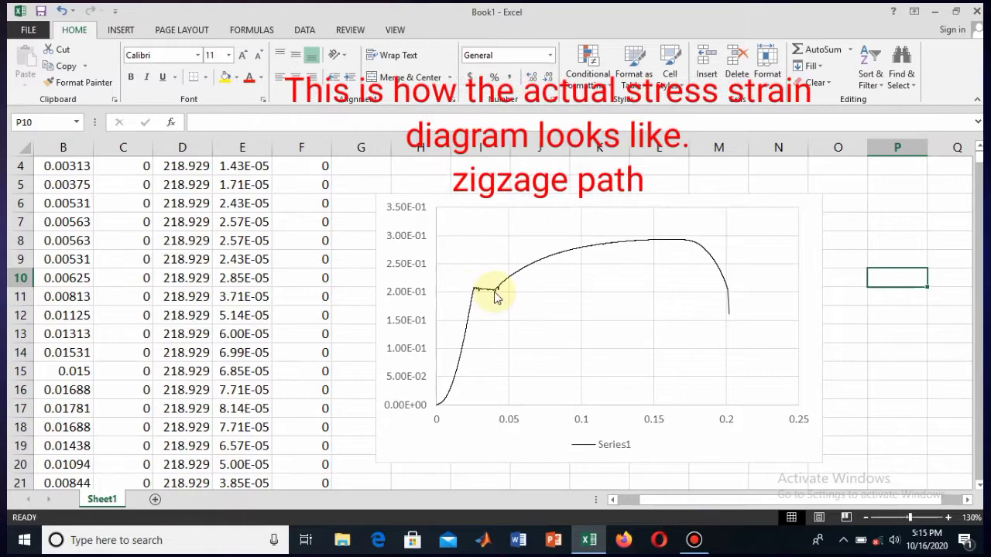
mouse_move(496, 295)
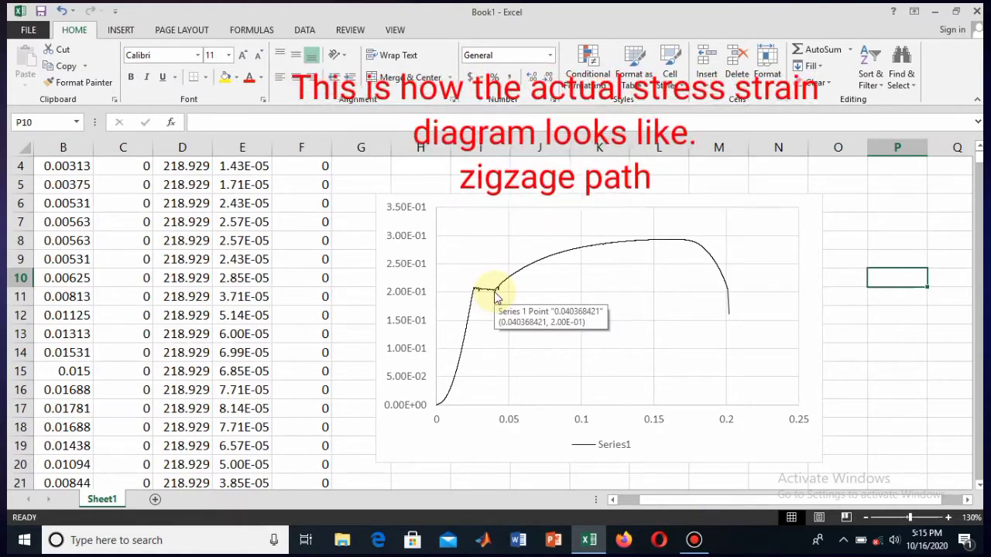